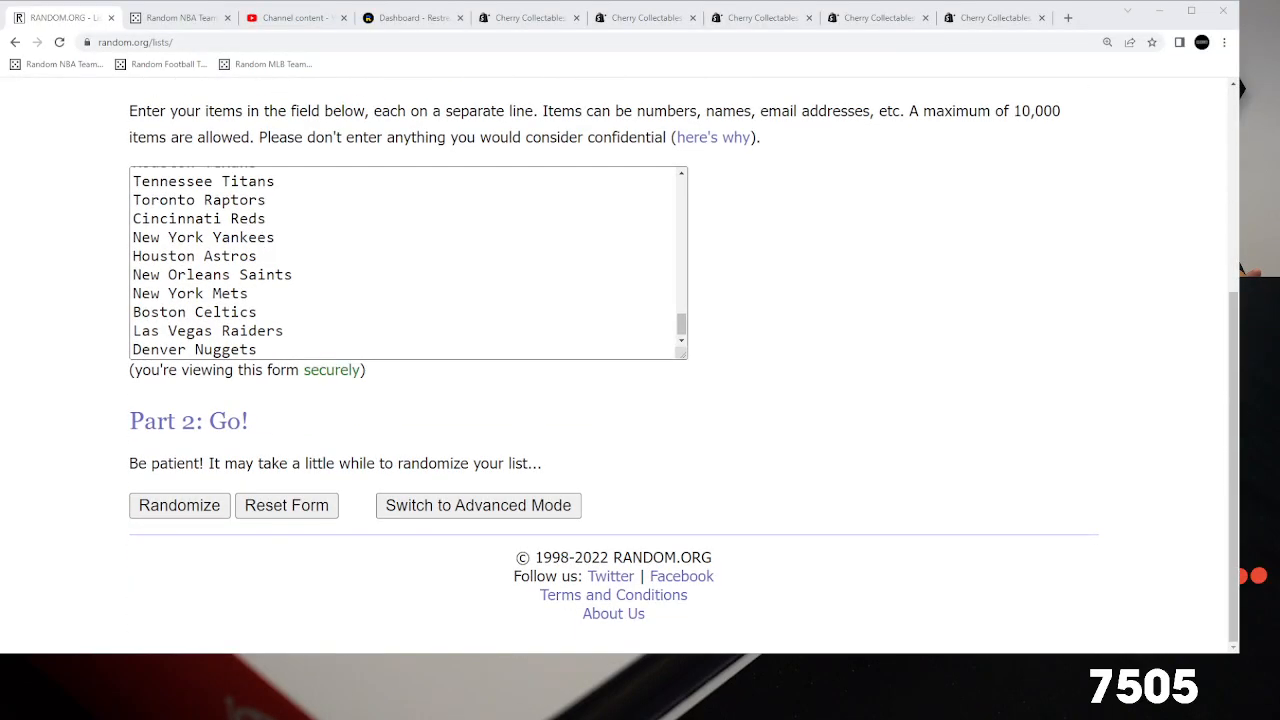
Randomize the 76-team list, then reshuffle it with Again! four more times.
left_click(179, 505)
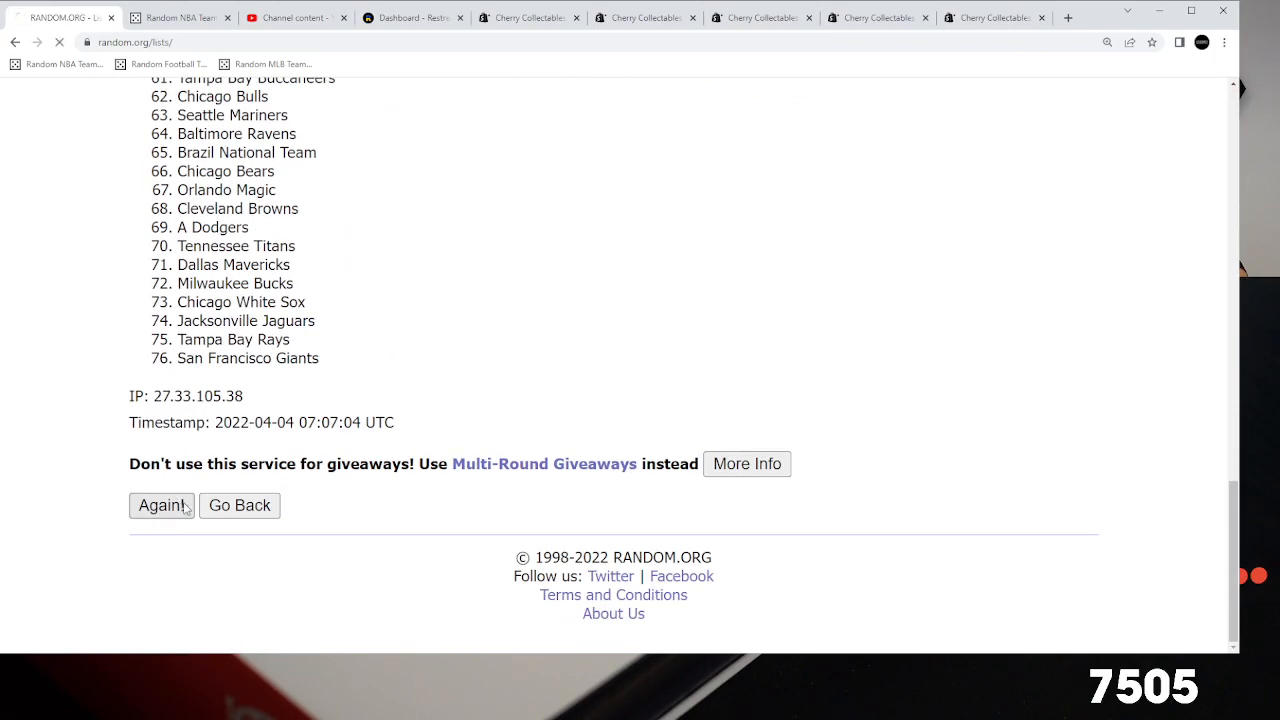
left_click(161, 505)
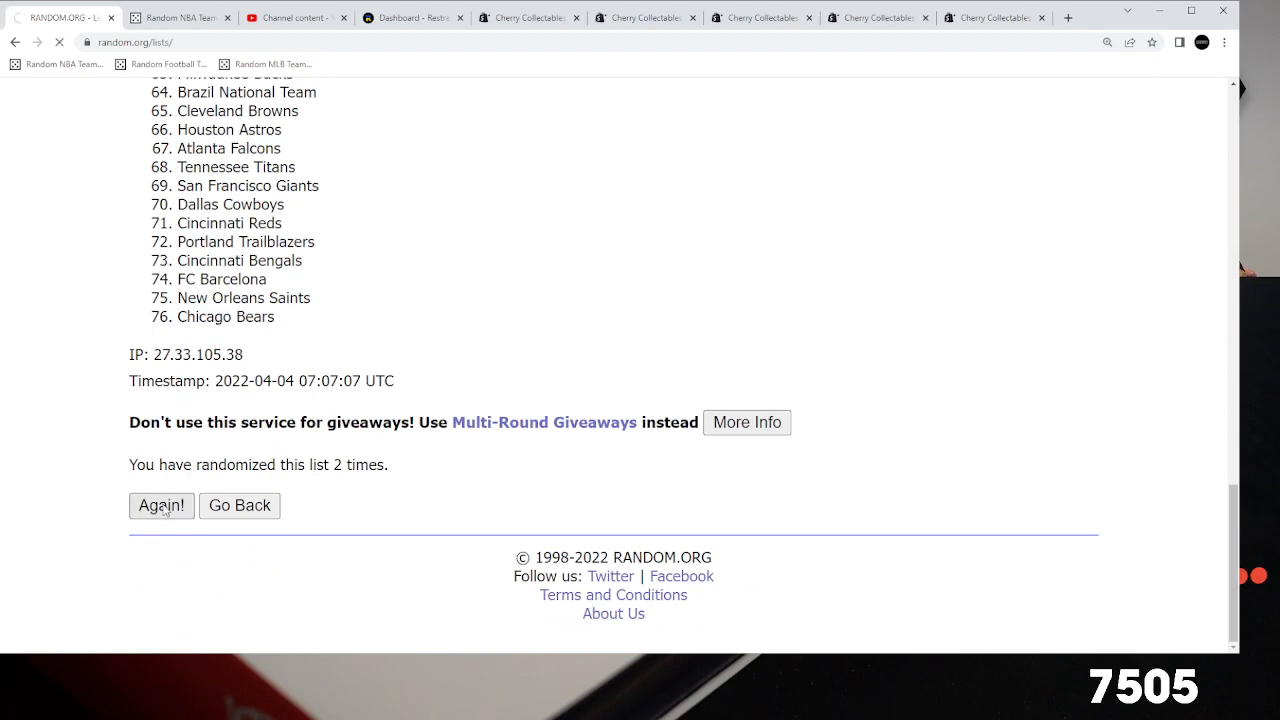
left_click(161, 506)
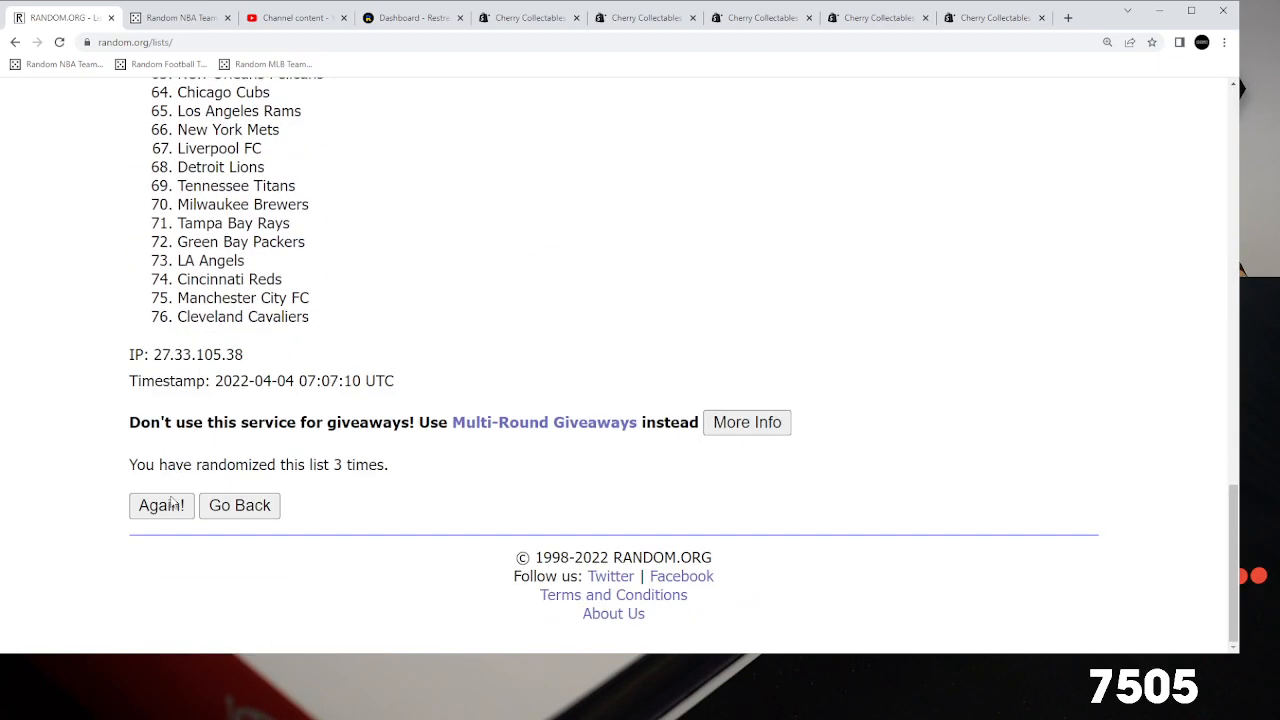
left_click(161, 506)
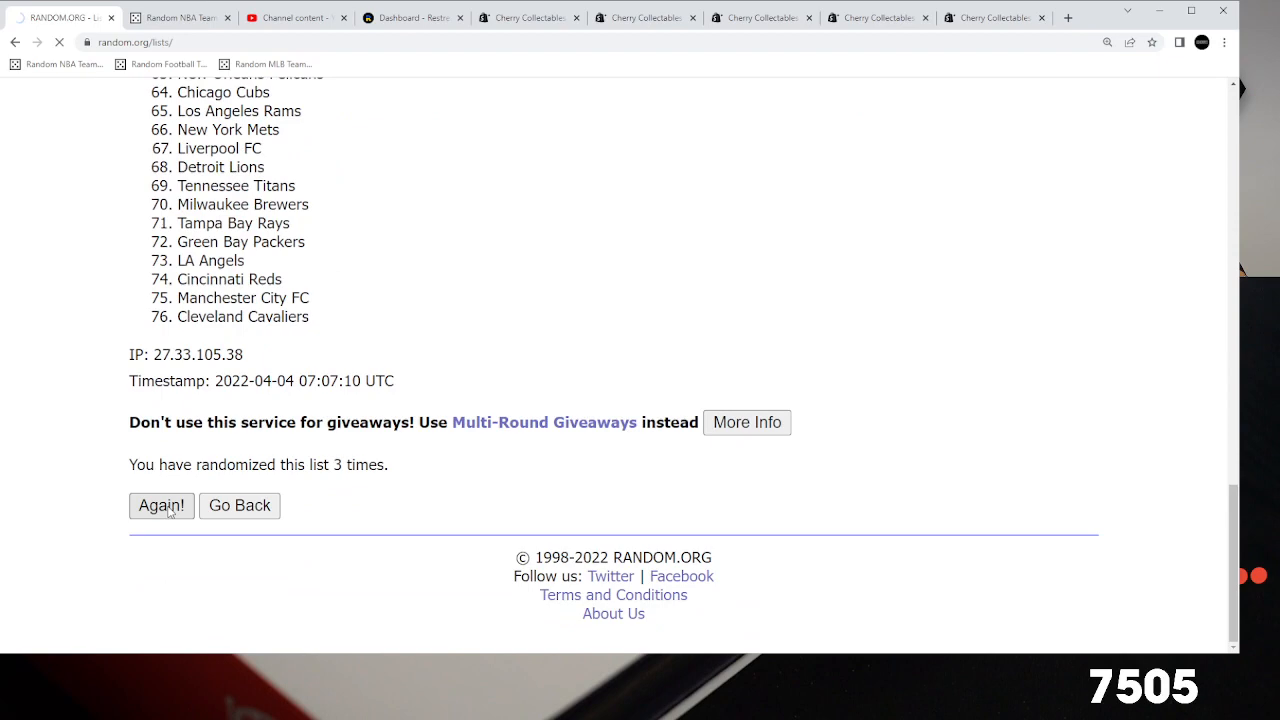
left_click(161, 506)
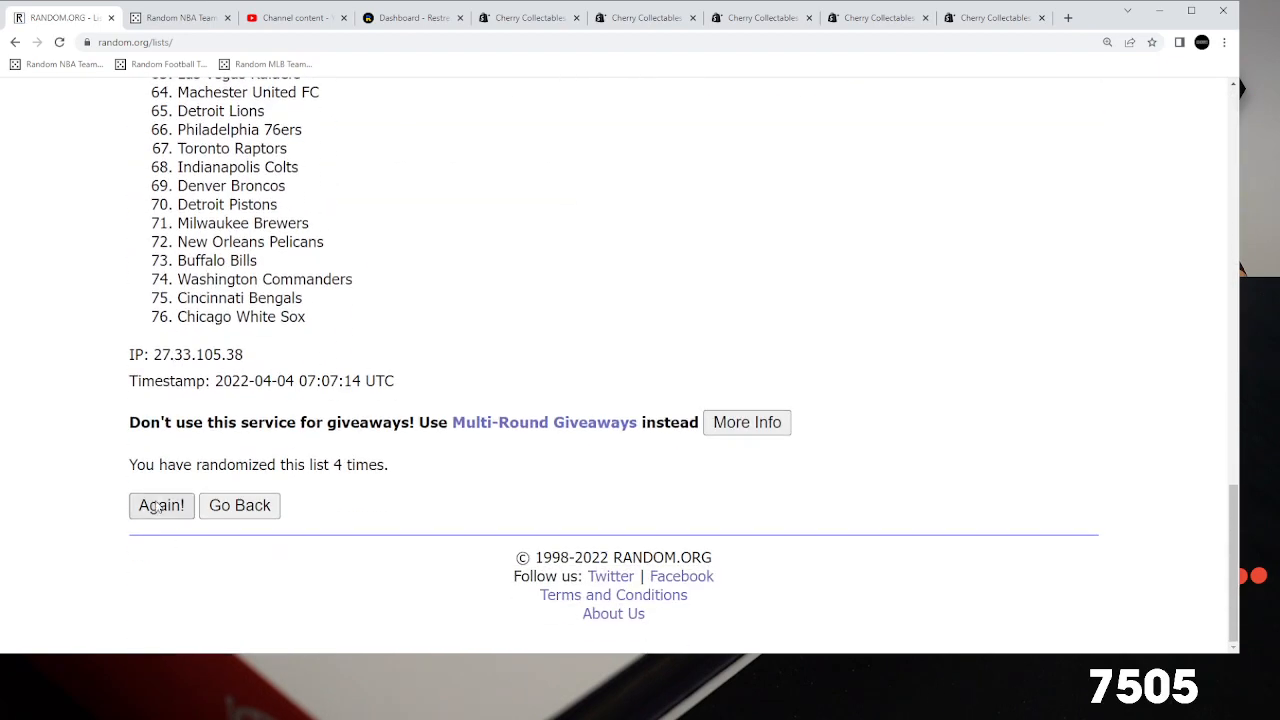
left_click(161, 505)
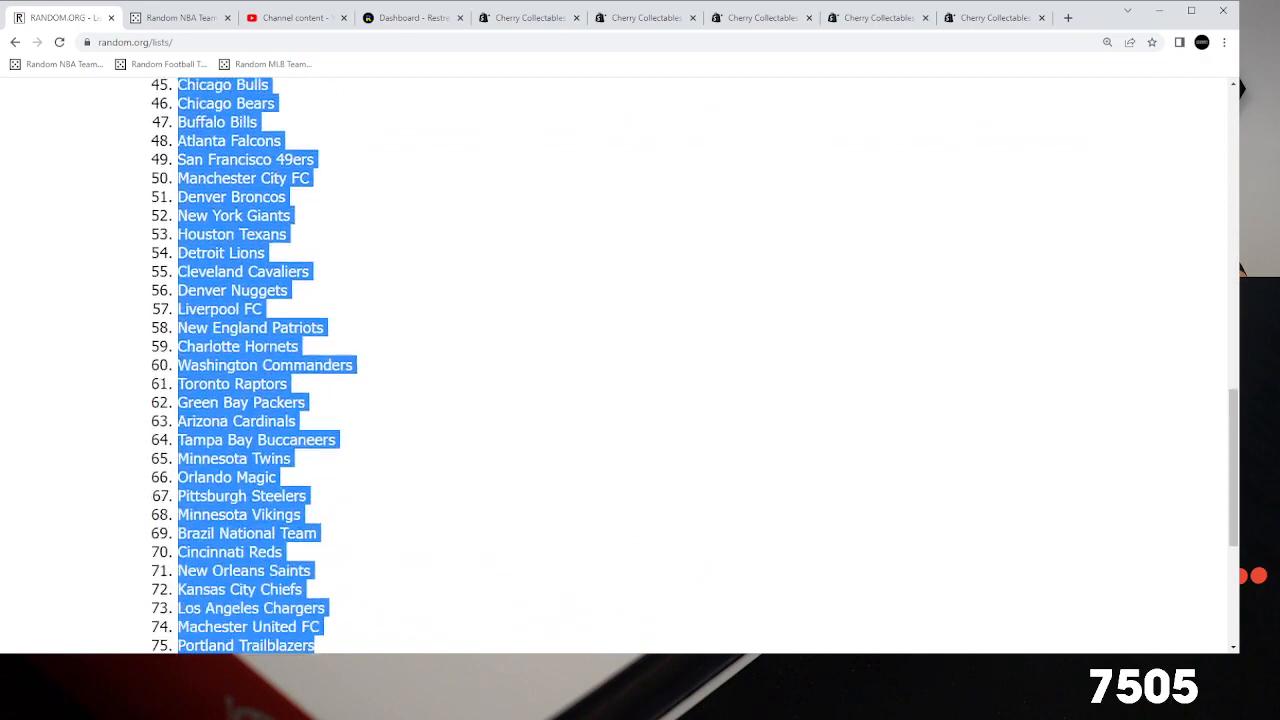
Scroll through the final shuffled order from A Dodgers down to Miami Dolphins.
scroll("down", 3)
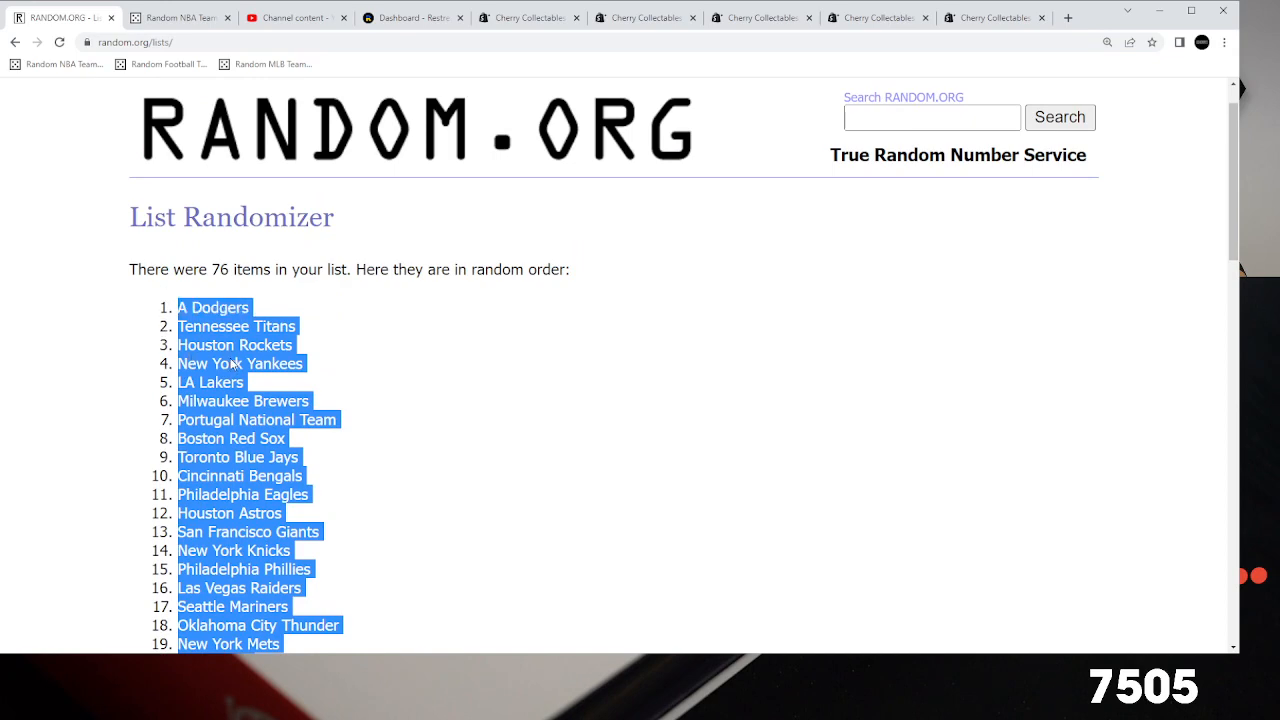
scroll("down", 3)
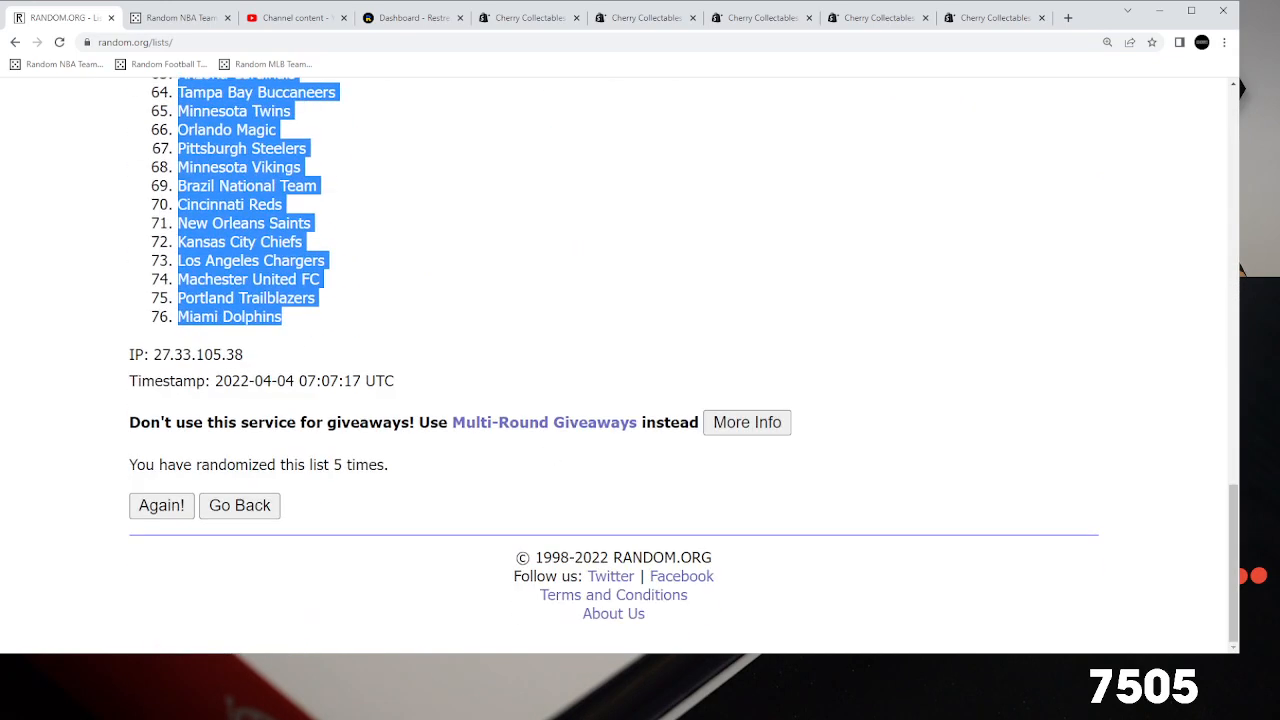